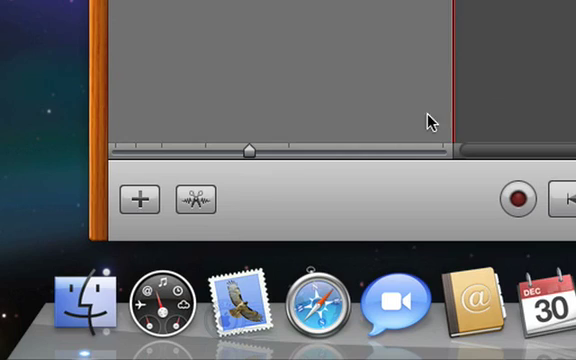
{"action": "mouse_move", "coordinate": [150, 210]}
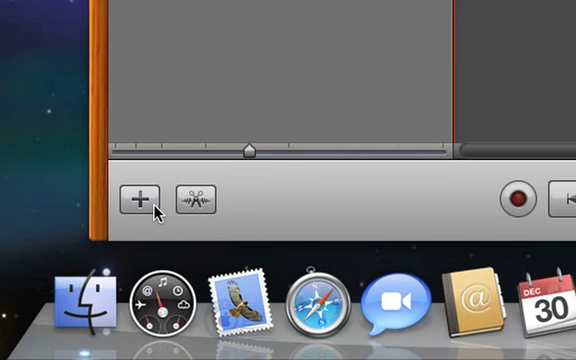
- Add a Grand Piano software instrument track with the + button
{"action": "left_click", "coordinate": [140, 197]}
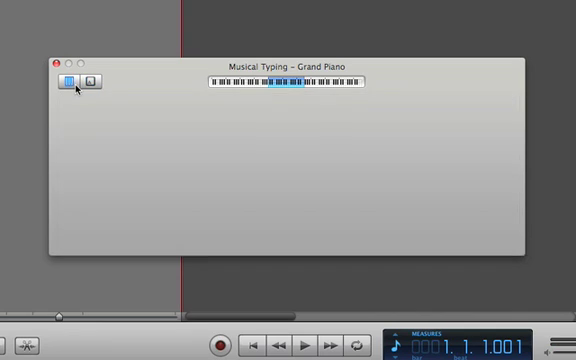
- Replace Musical Typing with the onscreen piano keyboard view
{"action": "left_click", "coordinate": [97, 79]}
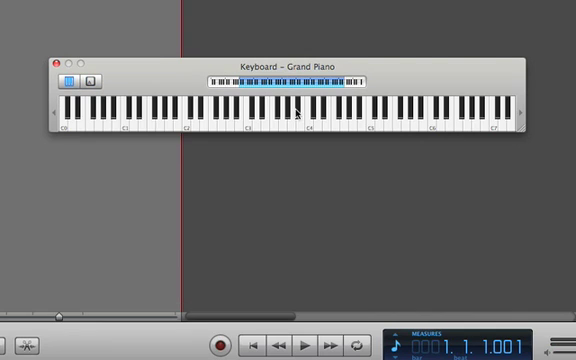
{"action": "mouse_move", "coordinate": [245, 125]}
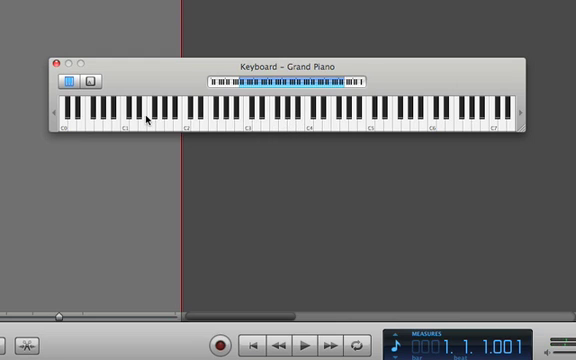
{"action": "mouse_move", "coordinate": [151, 211]}
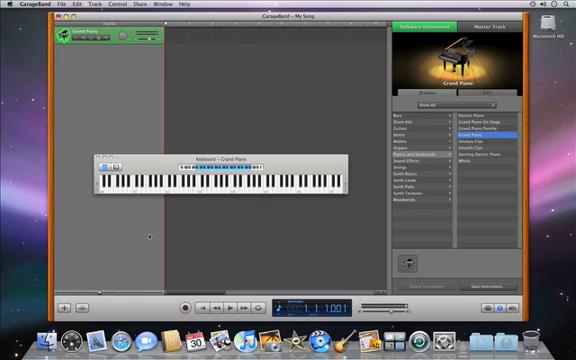
- Pick Steel String Acoustic from the Guitars category in the instrument browser
{"action": "left_click", "coordinate": [398, 130]}
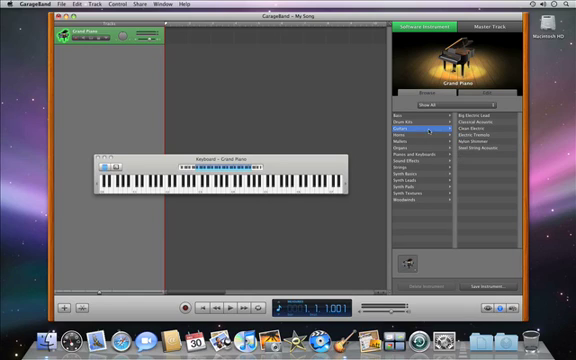
{"action": "left_click", "coordinate": [485, 147]}
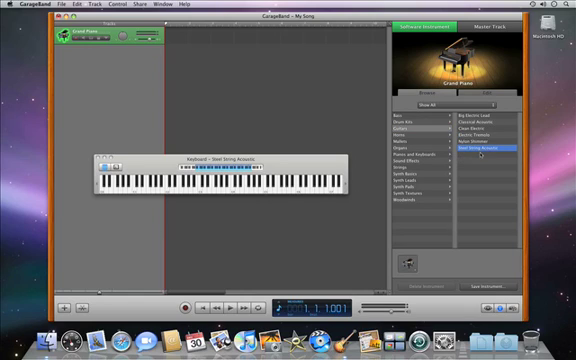
{"action": "left_click", "coordinate": [481, 148]}
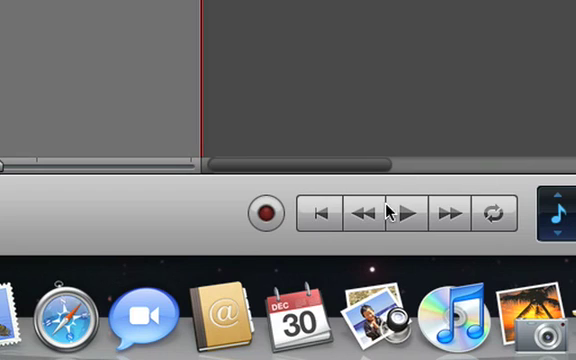
{"action": "mouse_move", "coordinate": [272, 218]}
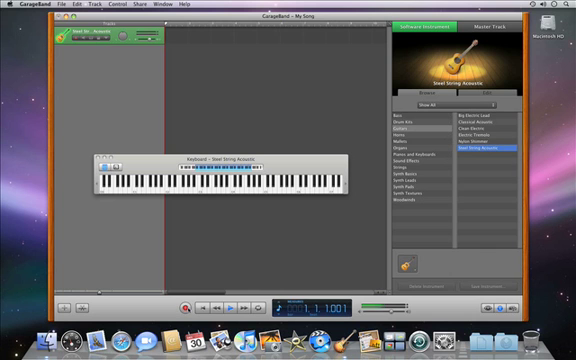
- Record about four bars of guitar onto the Steel String Acoustic track
{"action": "left_click", "coordinate": [225, 307]}
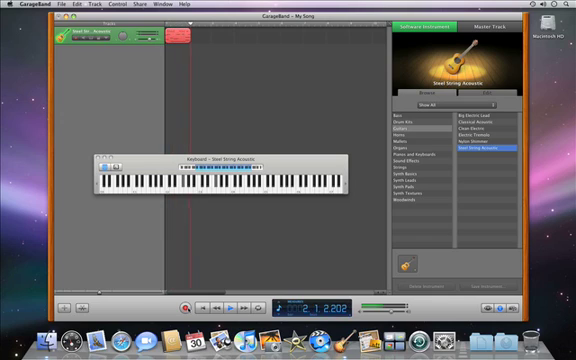
{"action": "left_click", "coordinate": [228, 308]}
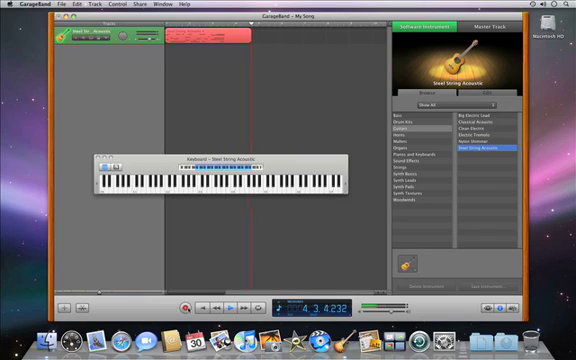
{"action": "left_click", "coordinate": [186, 306]}
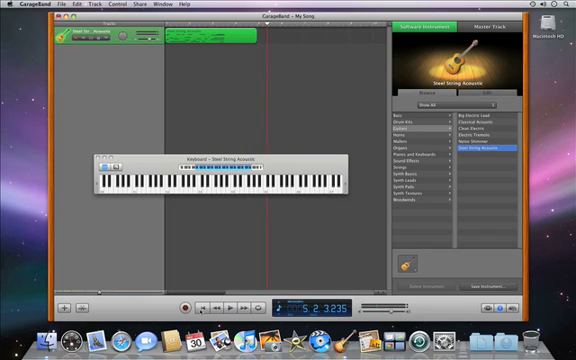